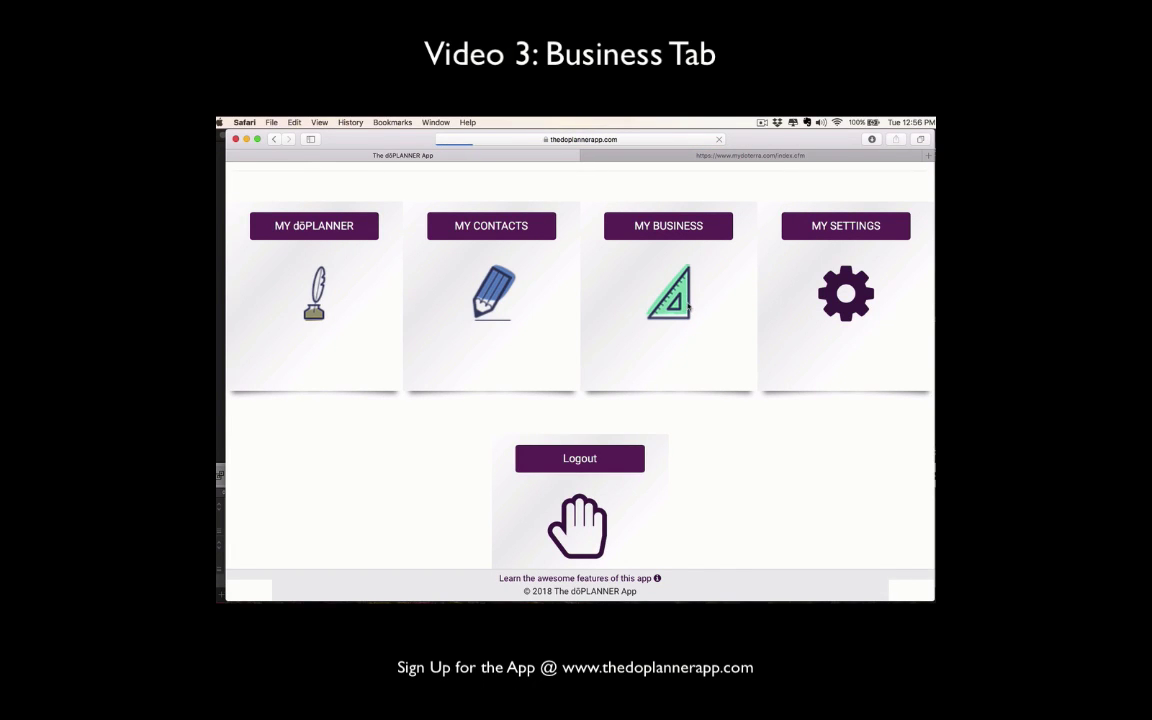
Go to My Business and show the empty Expenses list.
left_click(668, 224)
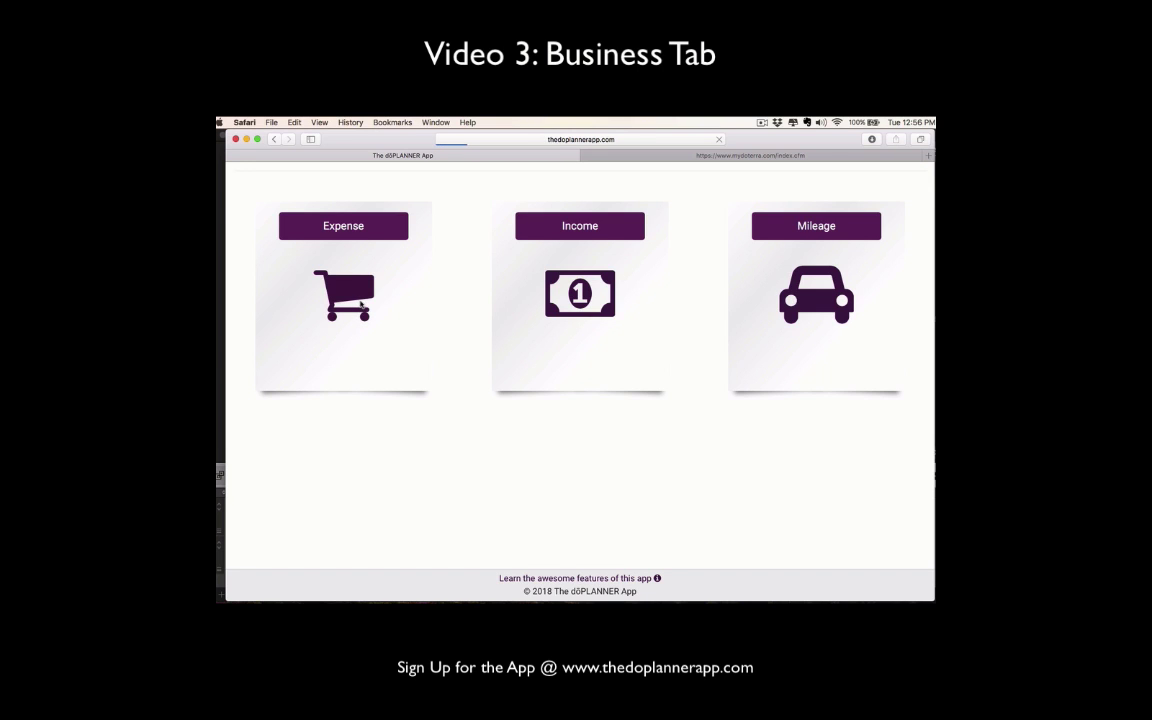
left_click(344, 224)
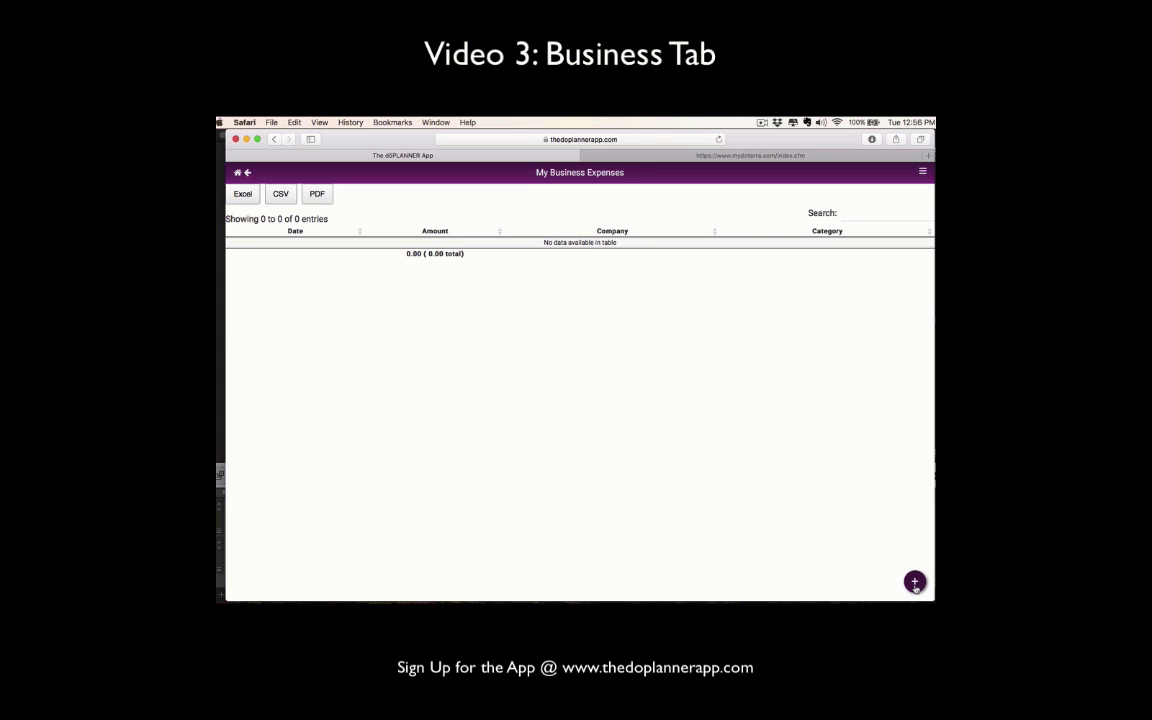
Start a new, blank business expense entry from the + button.
left_click(914, 580)
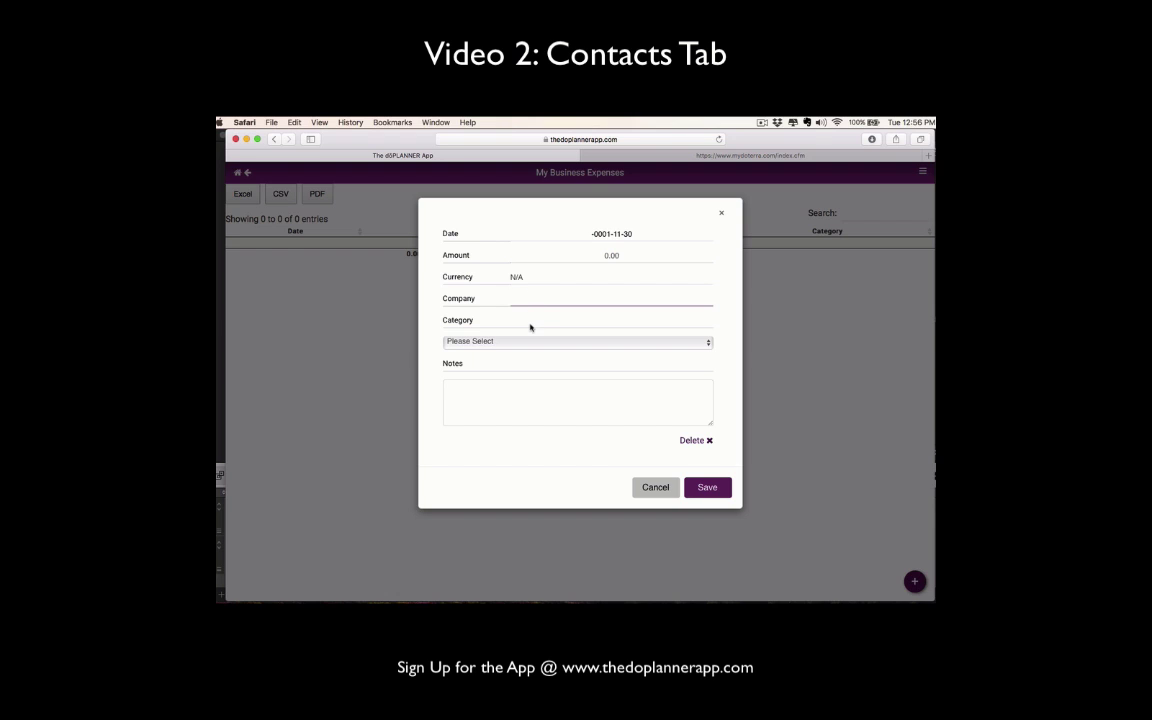
Show the expense Category choices, Advertising through Other expenses.
left_click(576, 340)
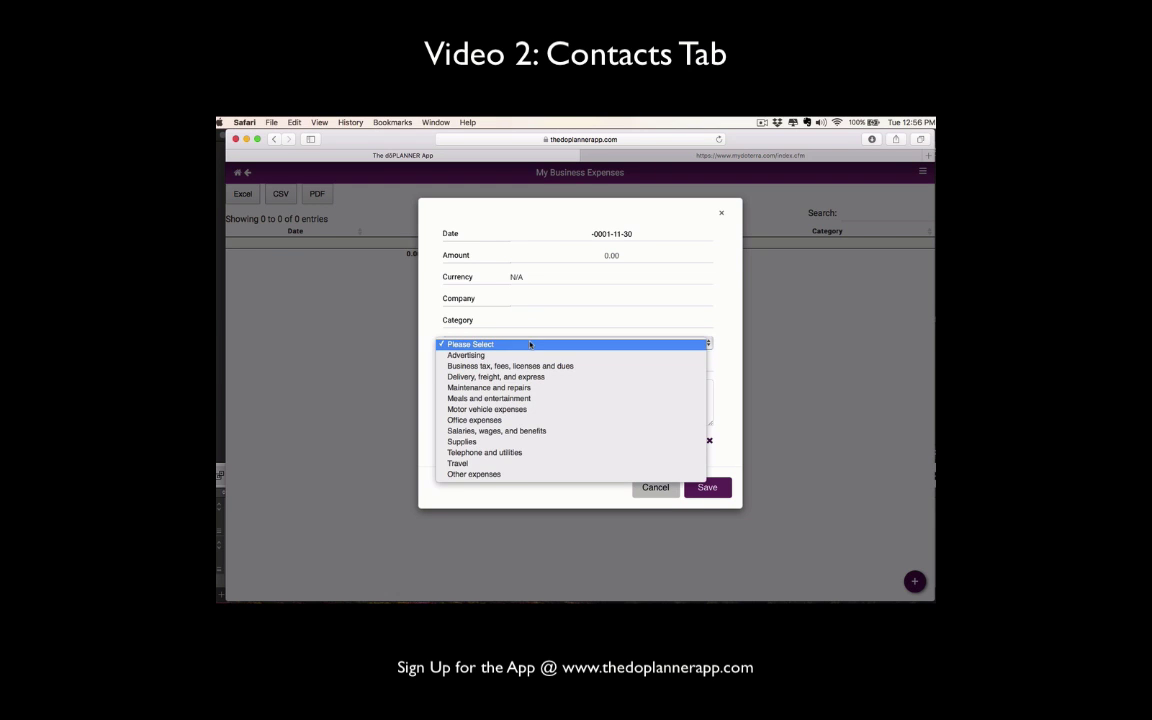
mouse_move(474, 474)
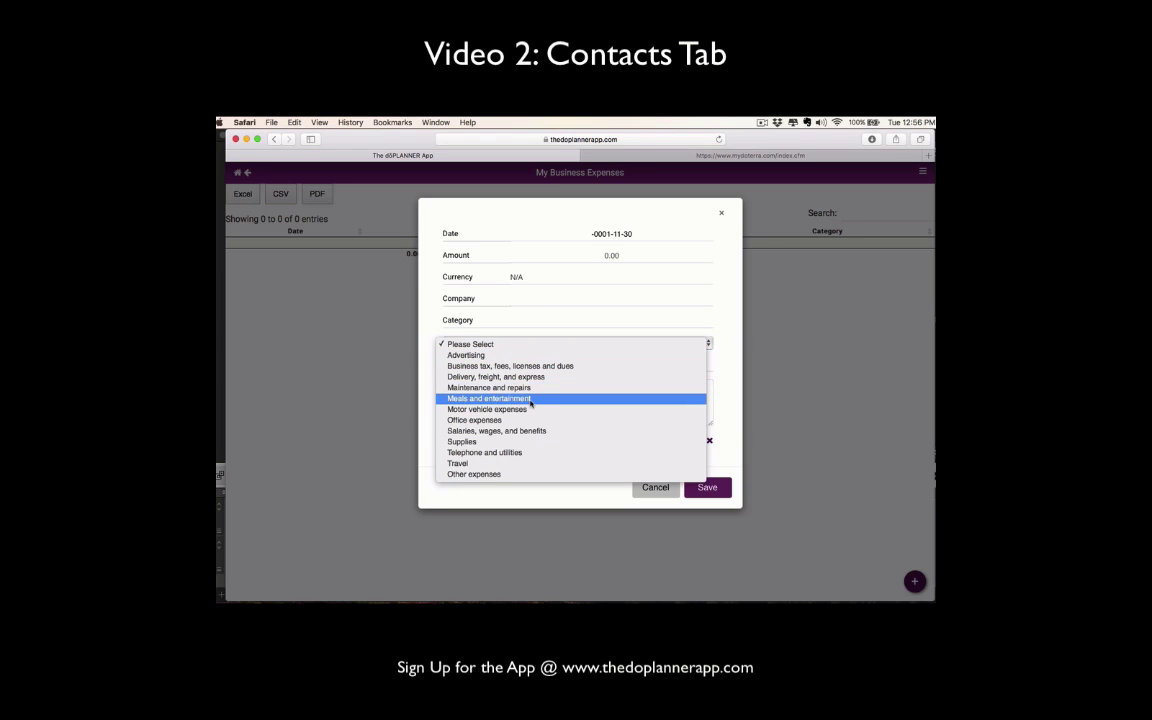
mouse_move(488, 408)
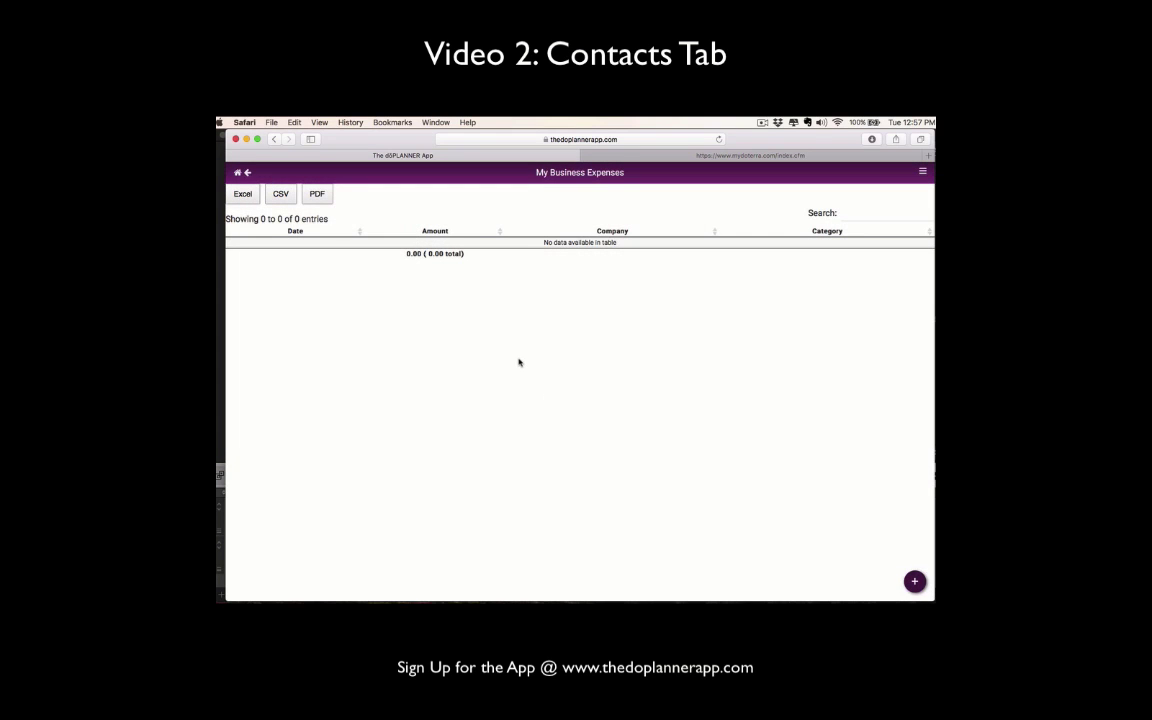
mouse_move(336, 180)
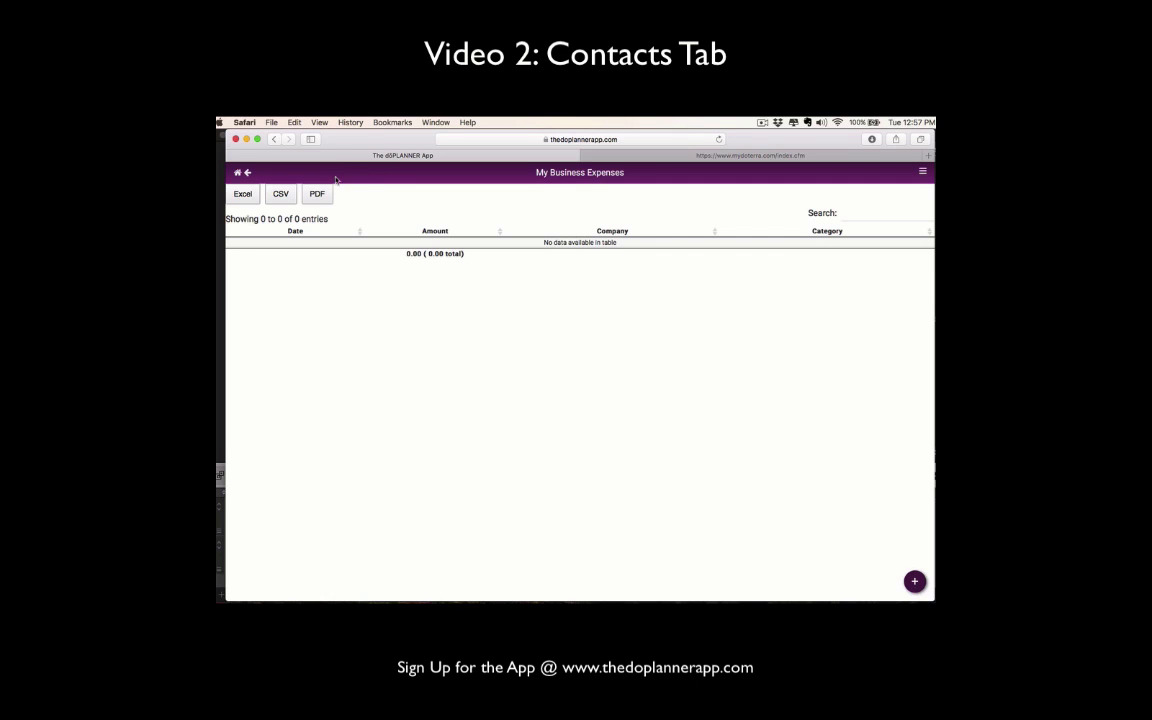
mouse_move(344, 188)
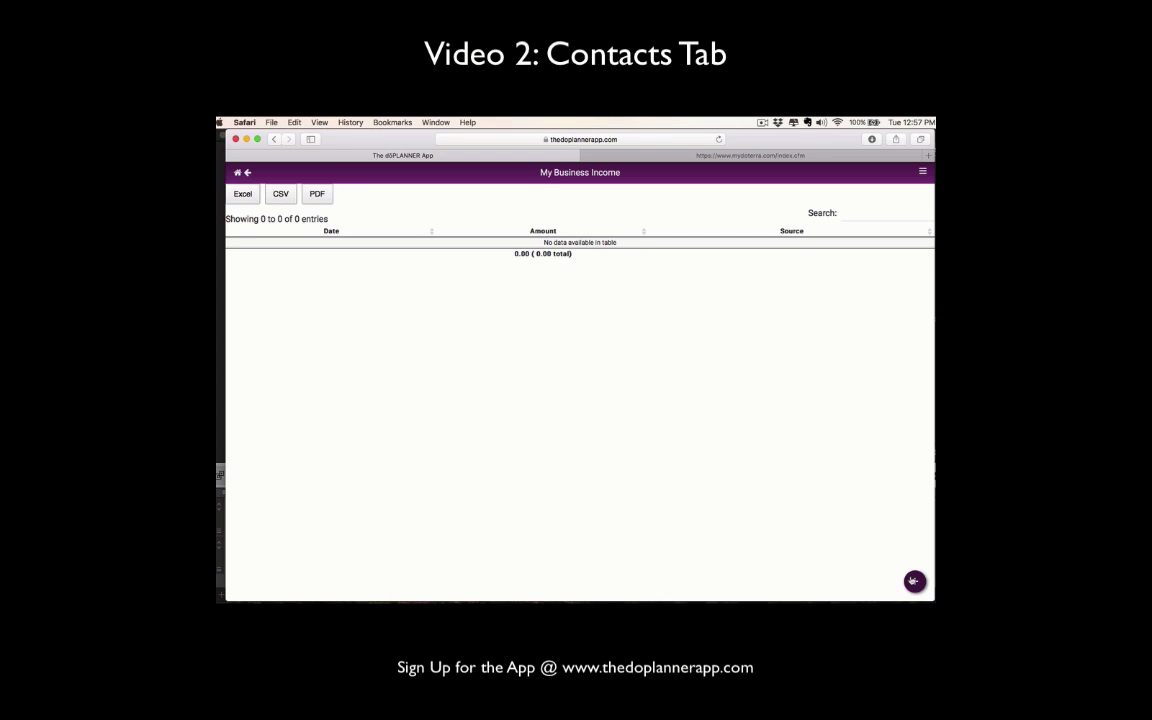
Start a new income entry, cancel it unsaved, and show the empty Mileage list.
left_click(912, 580)
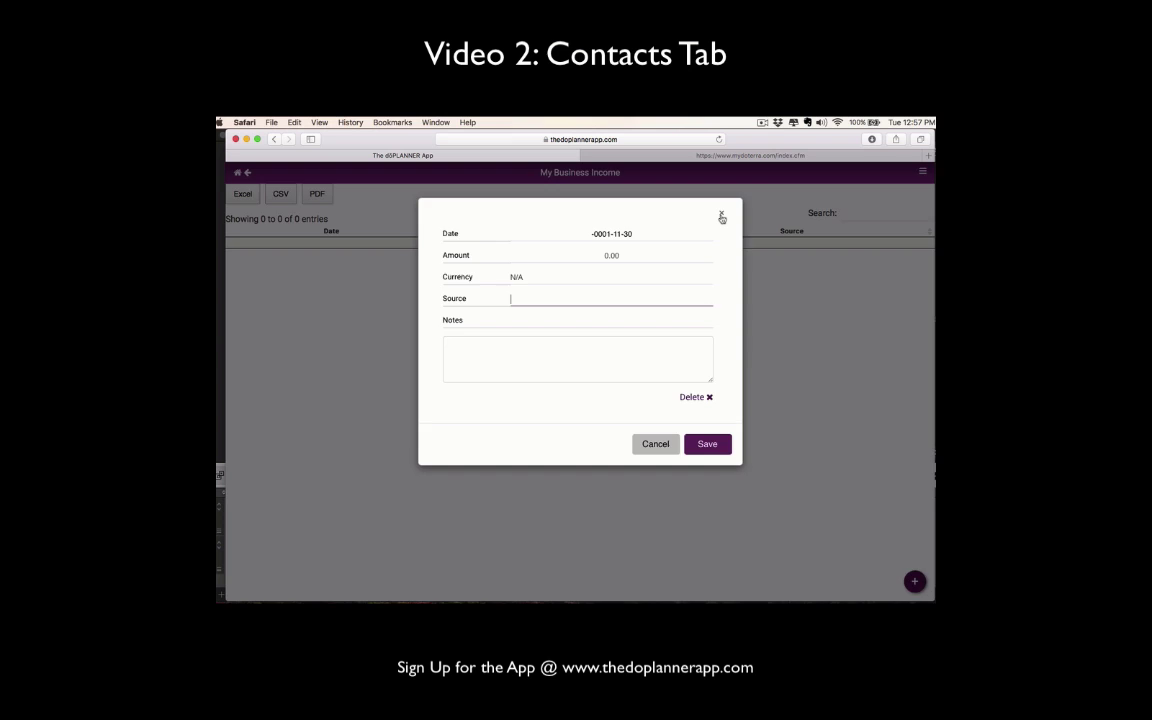
left_click(720, 216)
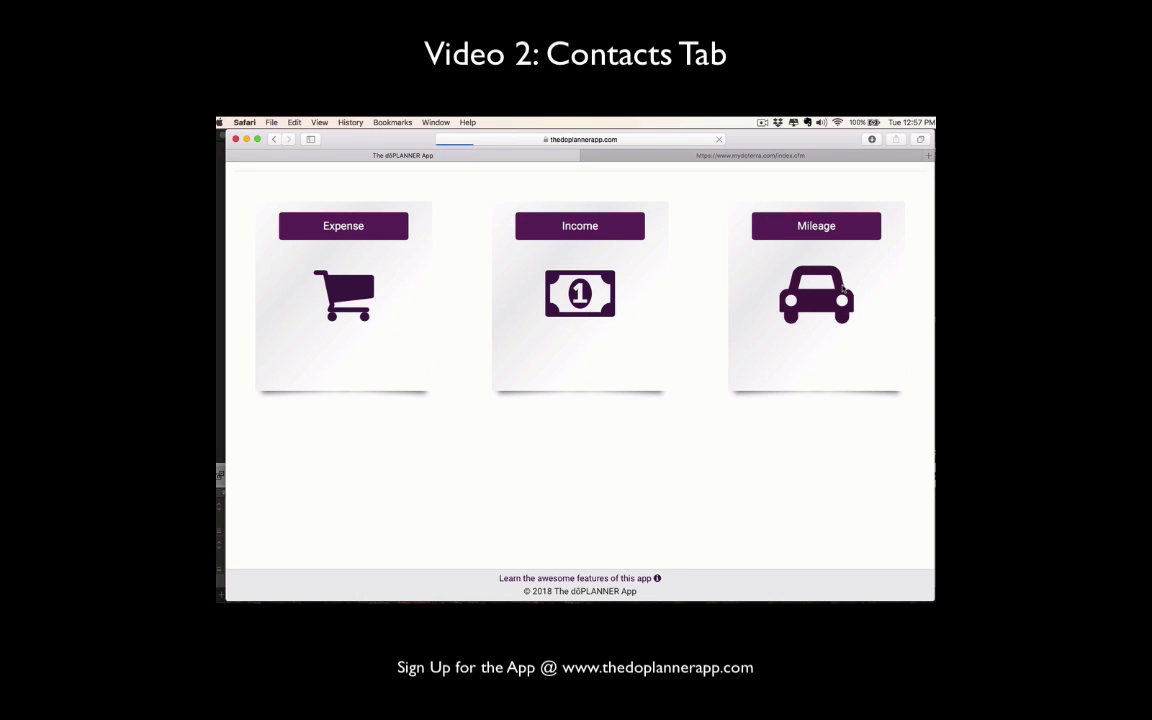
left_click(816, 224)
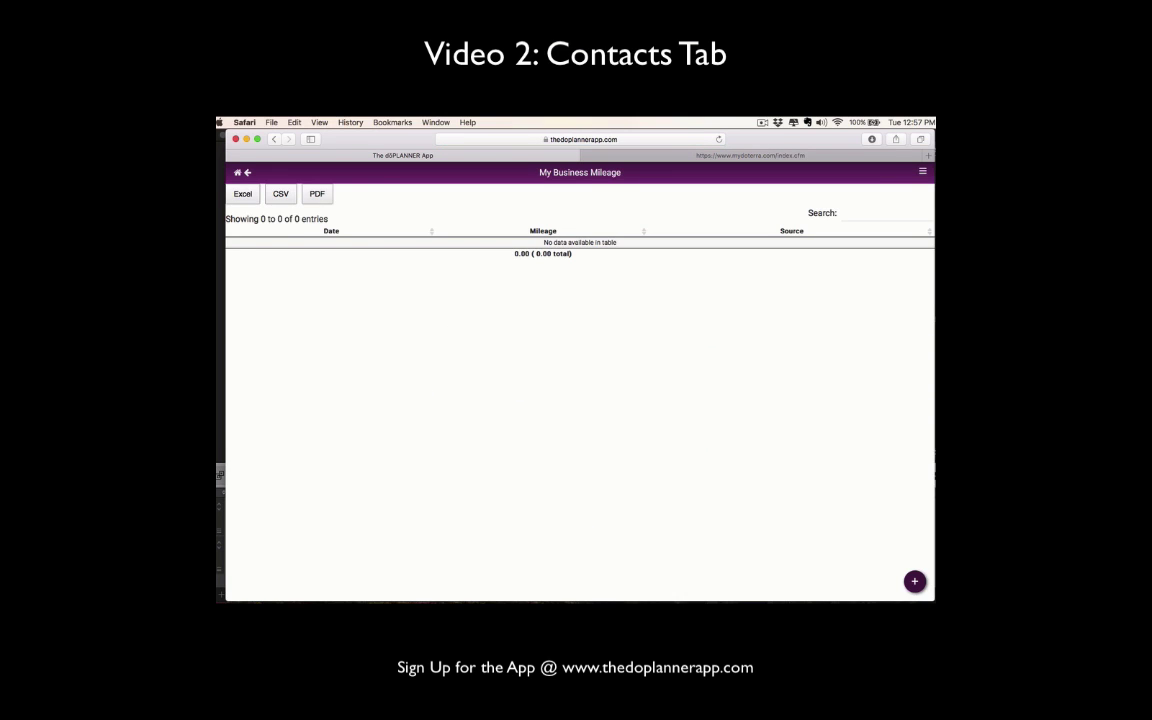
Start a new mileage entry and begin editing its Amount field.
left_click(912, 580)
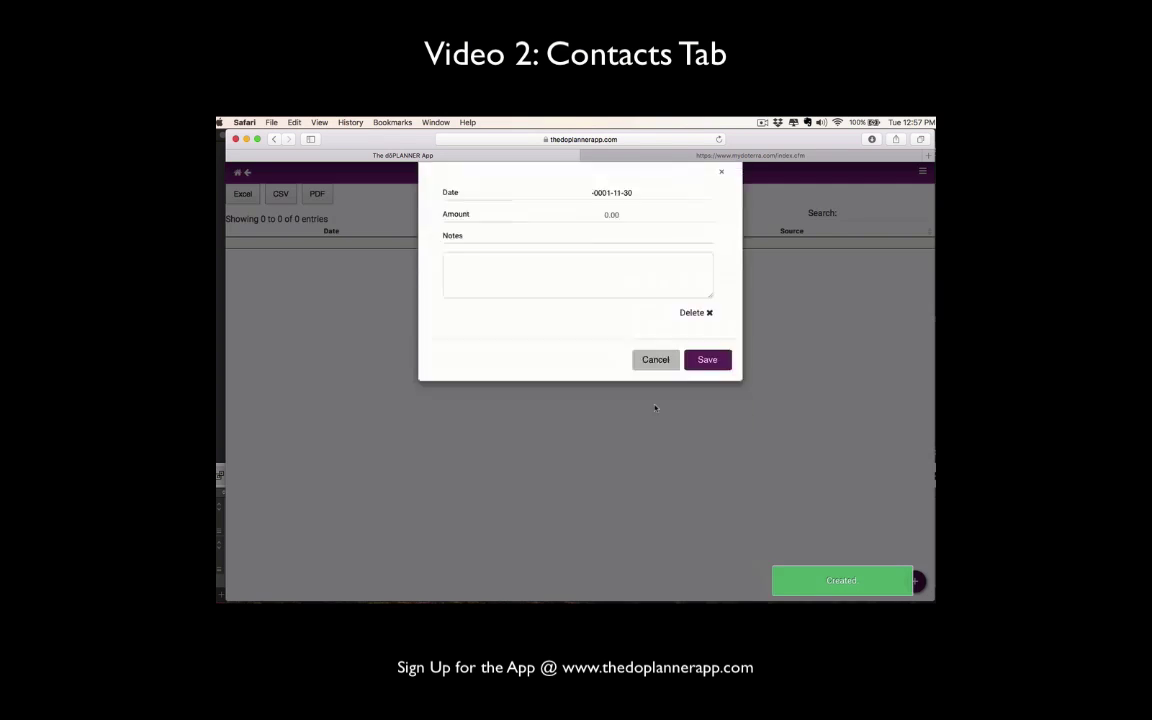
left_click(612, 256)
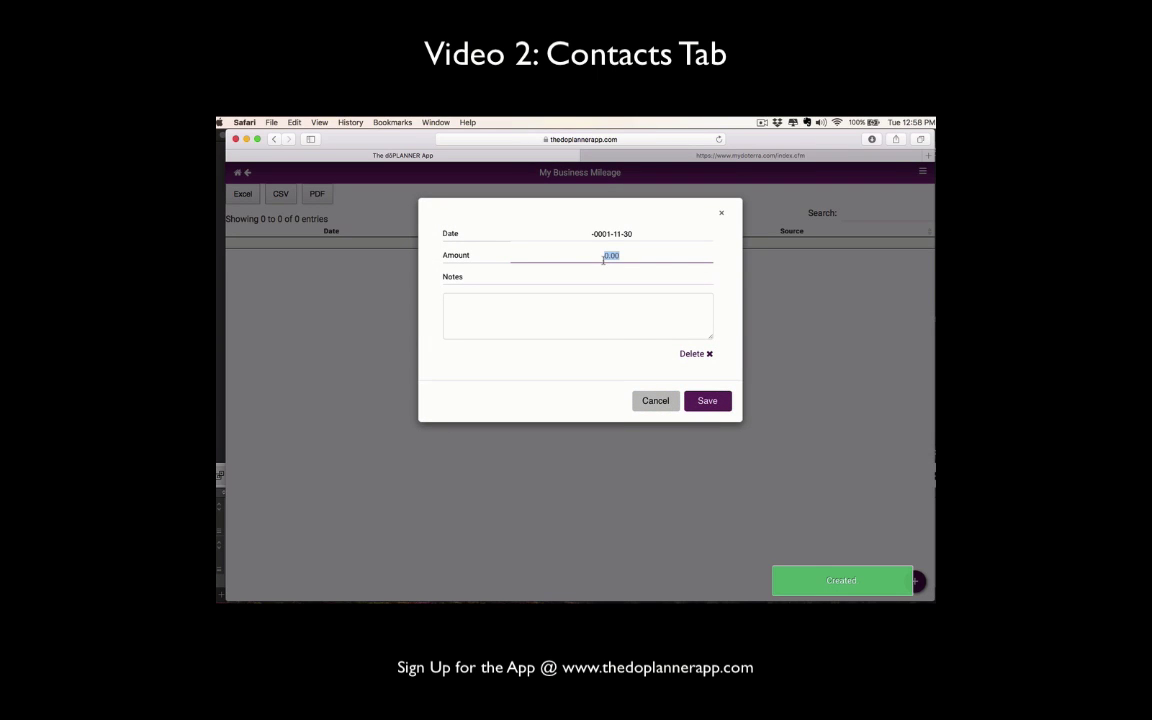